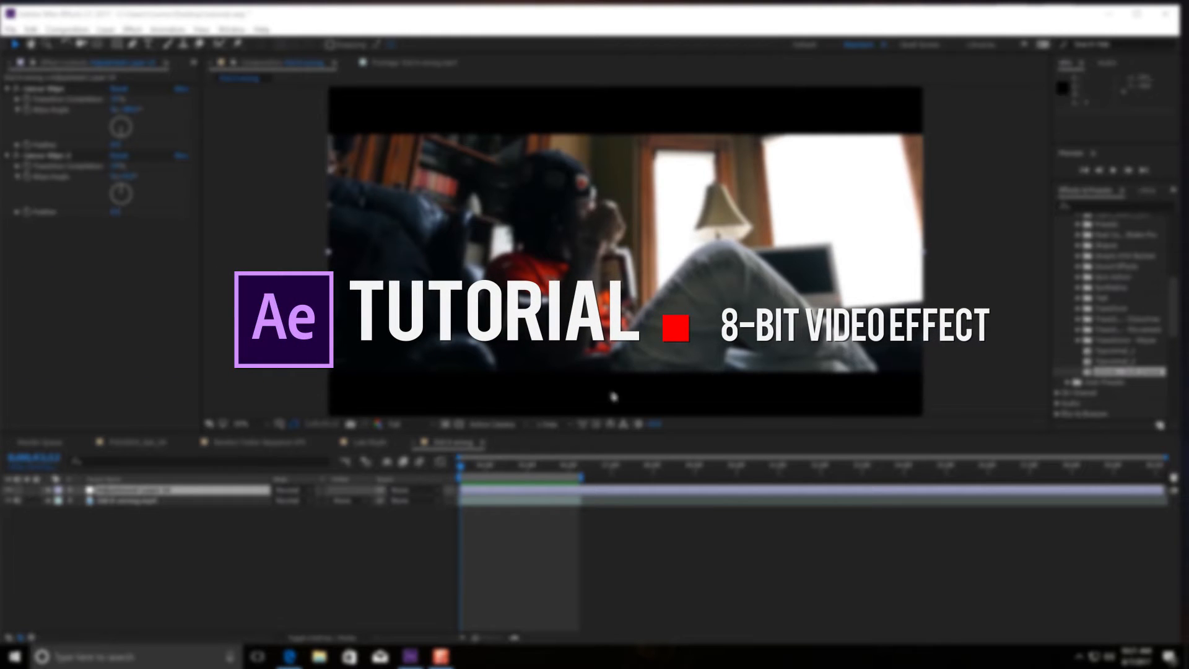
{"action": "mouse_move", "coordinate": [496, 538]}
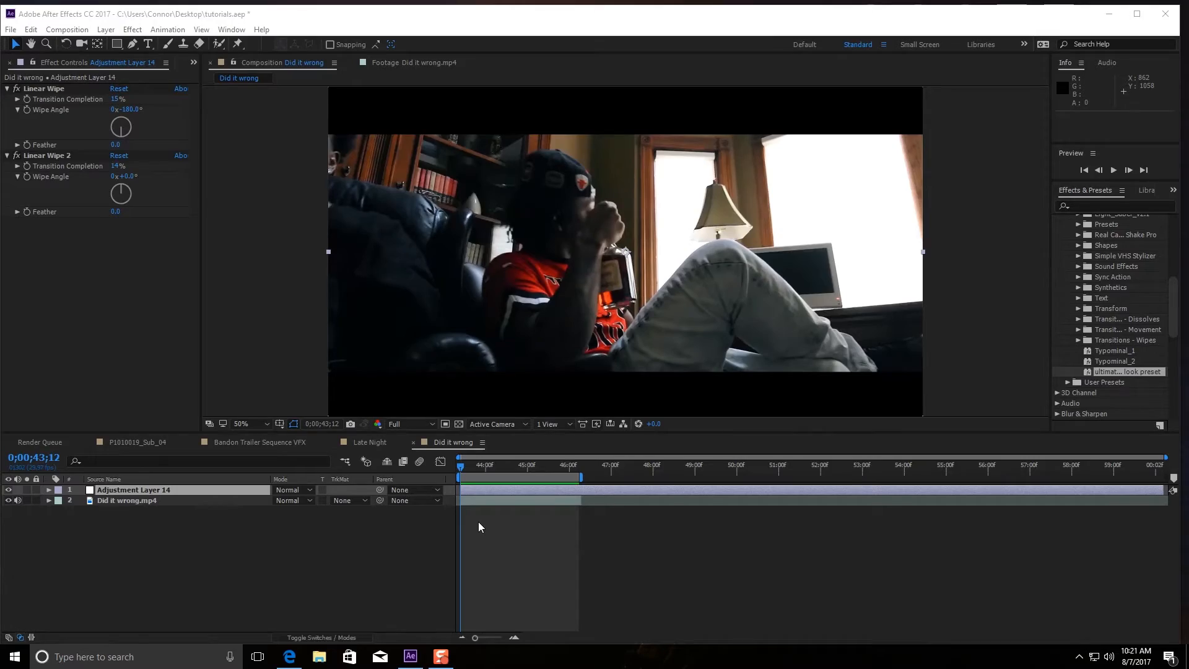
{"action": "mouse_move", "coordinate": [126, 504]}
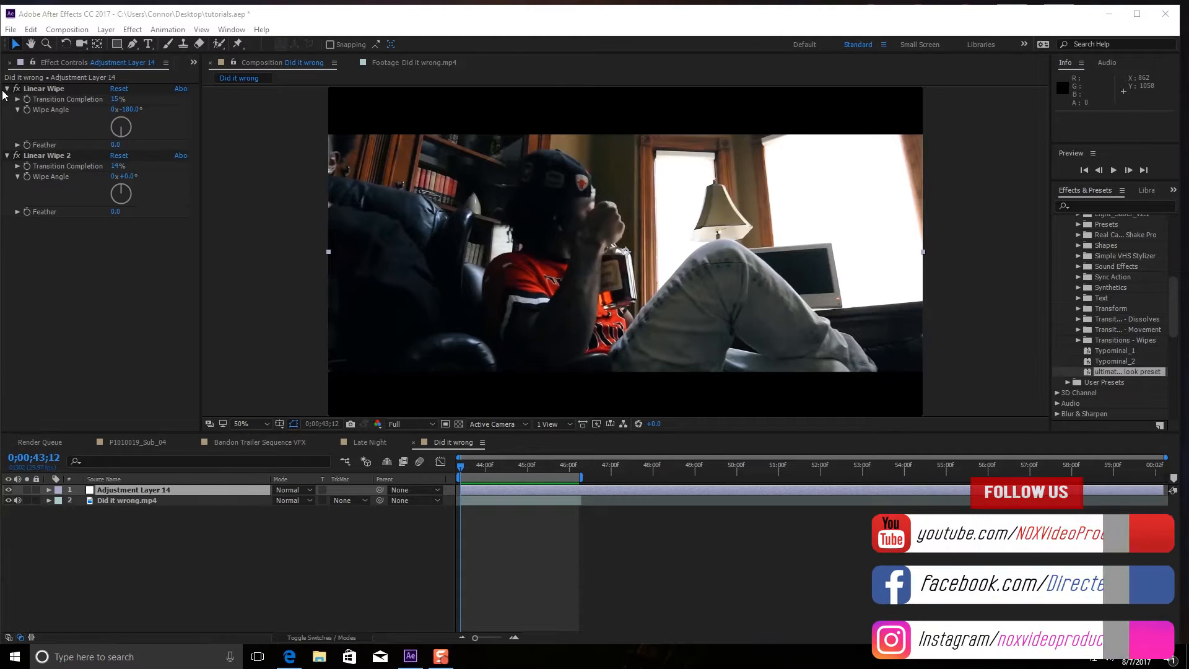
Select the 'Did it wrong' footage layer in the timeline.
{"action": "left_click", "coordinate": [8, 489]}
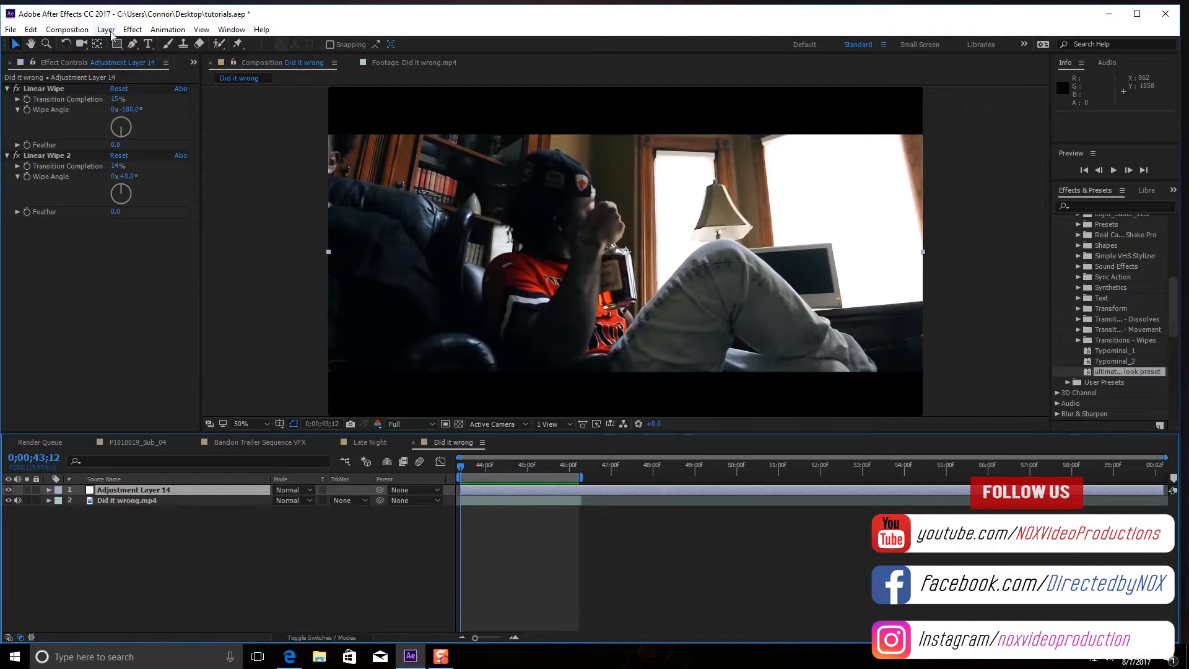
{"action": "left_click", "coordinate": [127, 499]}
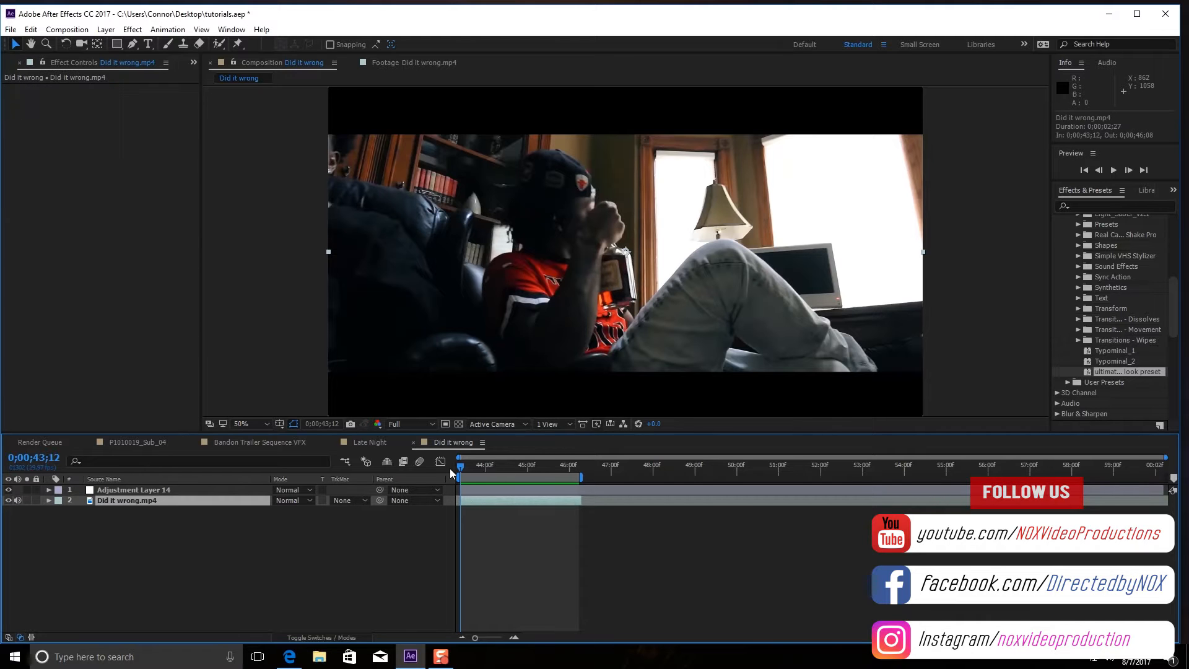
{"action": "left_click", "coordinate": [1113, 169]}
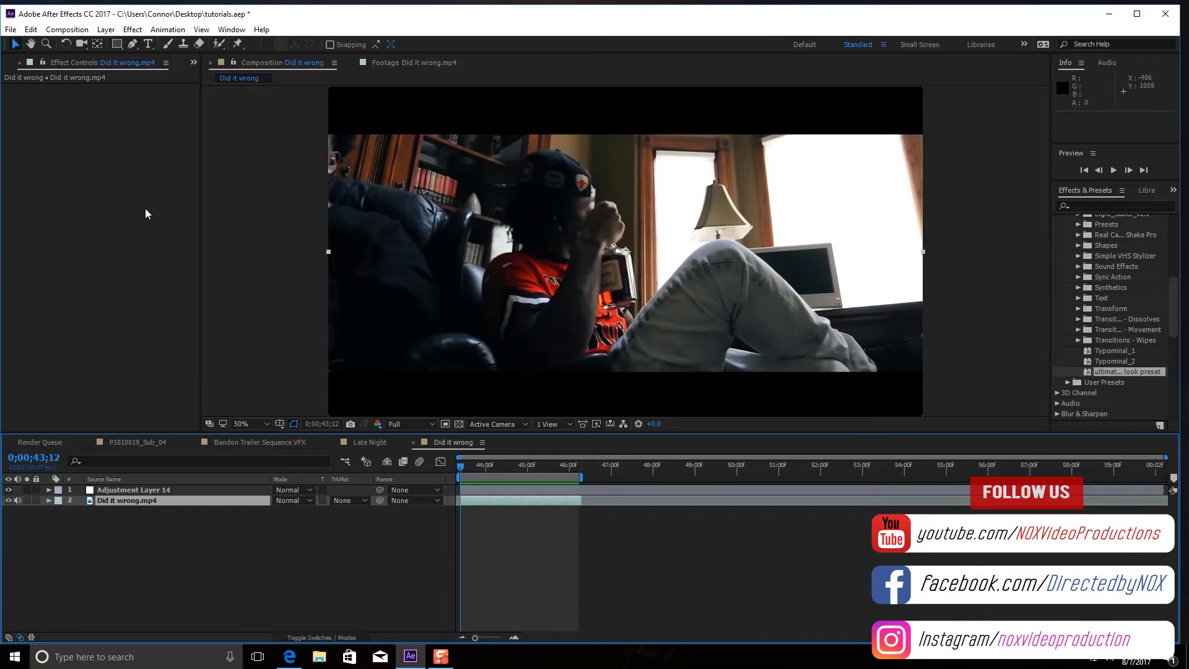
Add a new adjustment layer above the footage and apply the Cartoon effect to it.
{"action": "left_click", "coordinate": [105, 29]}
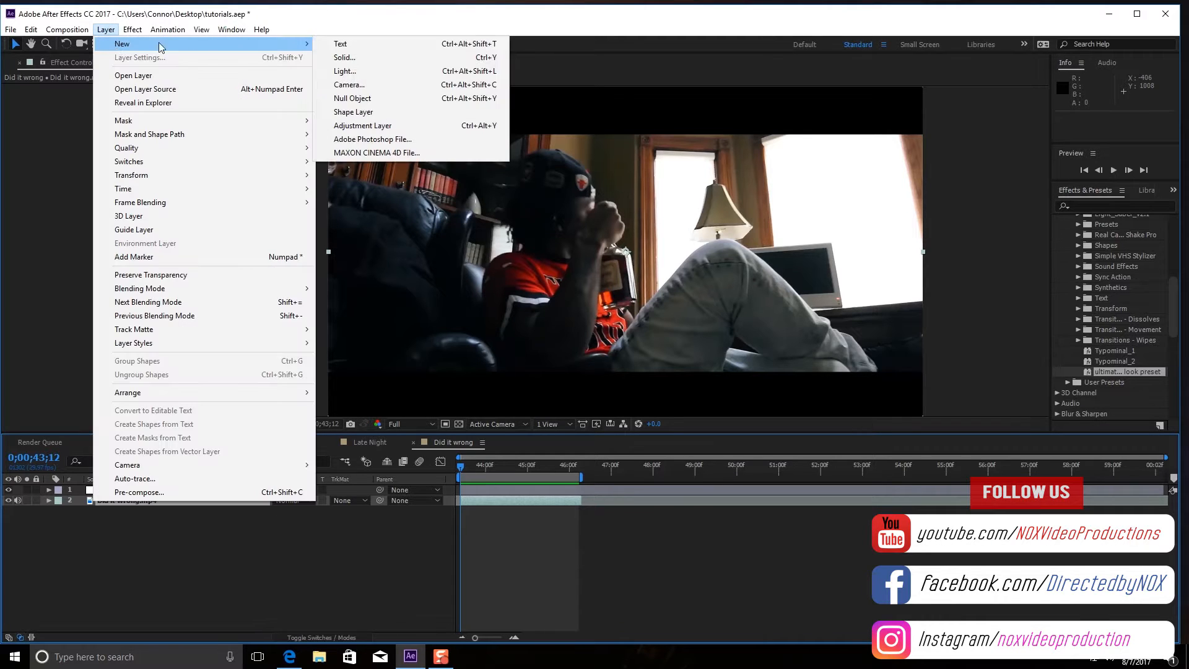
{"action": "left_click", "coordinate": [362, 125]}
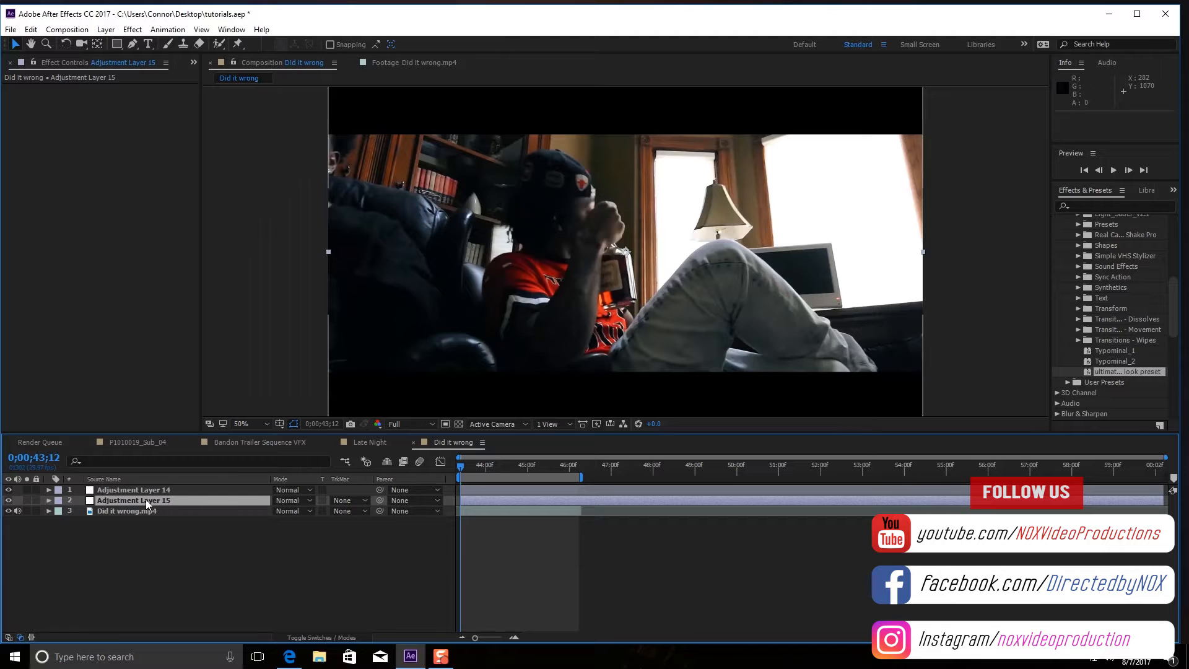
{"action": "left_click", "coordinate": [132, 500]}
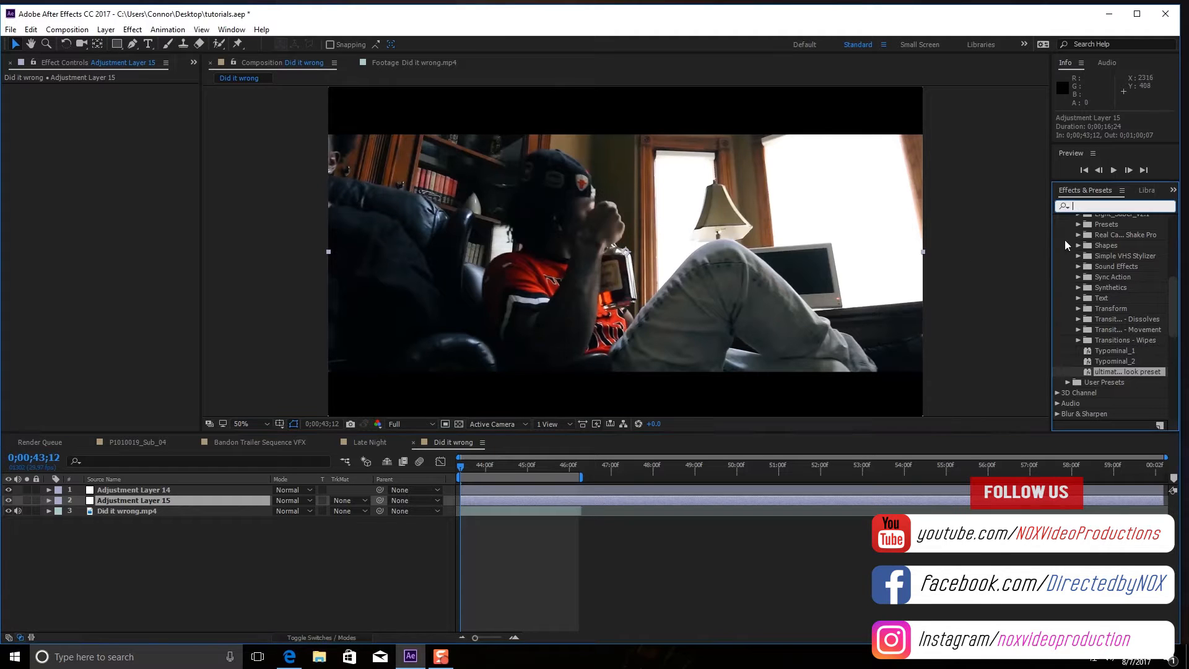
{"action": "type", "text": "c"}
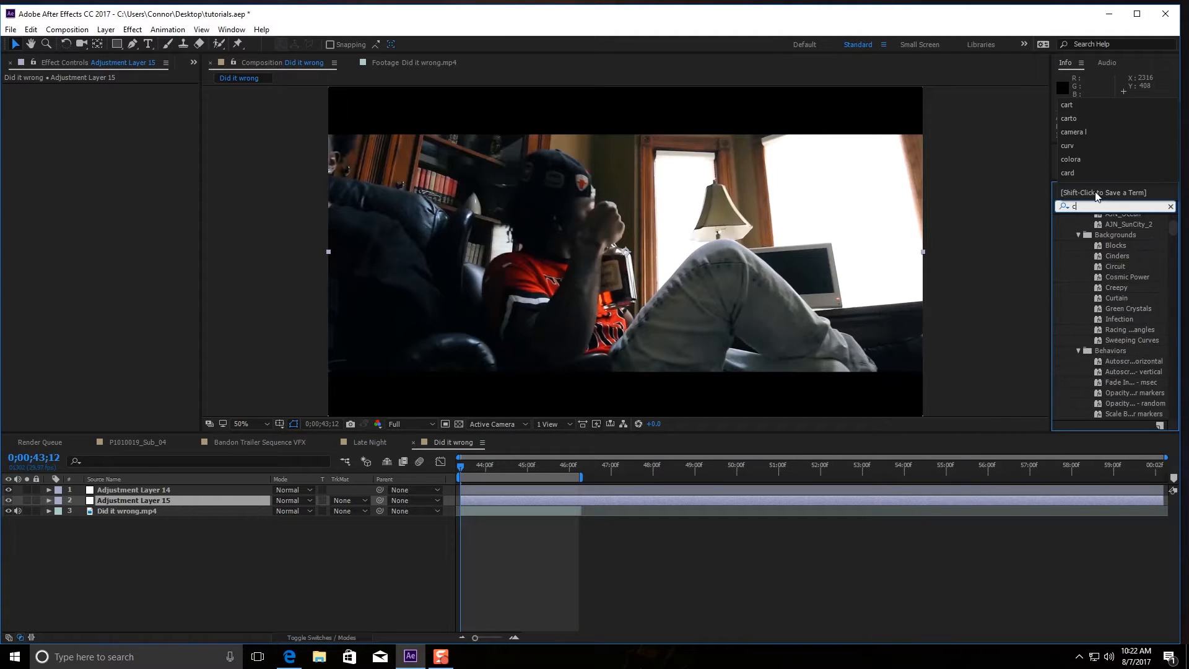
{"action": "type", "text": "art"}
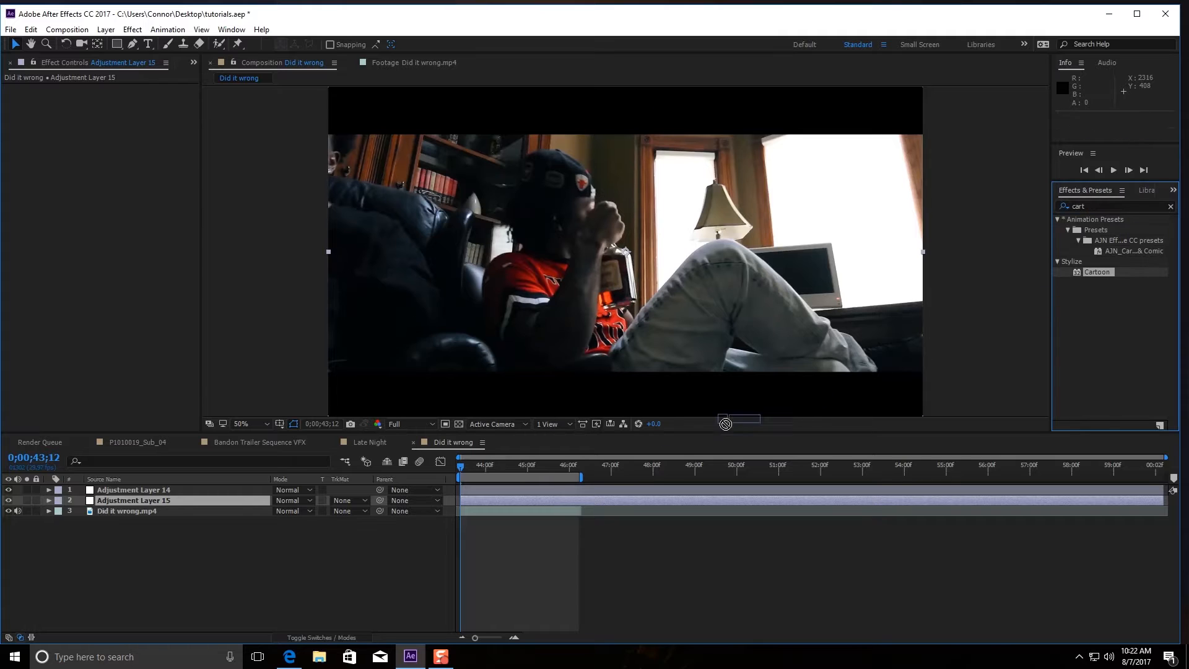
{"action": "double_click", "coordinate": [1096, 272]}
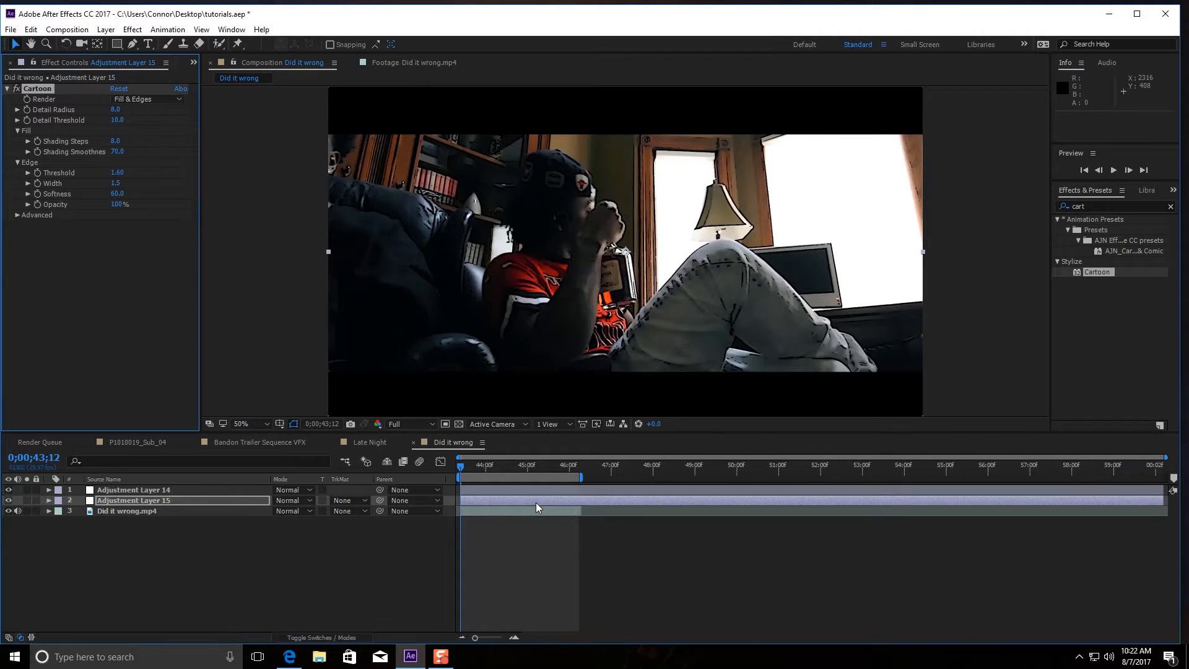
{"action": "mouse_move", "coordinate": [51, 111]}
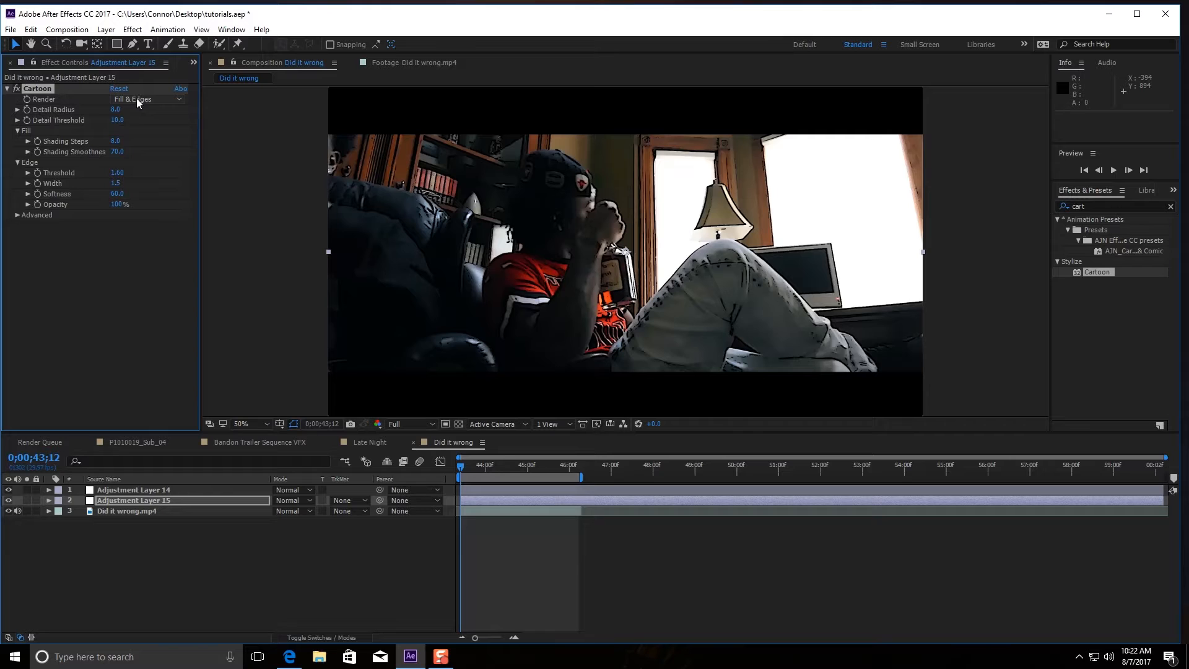
Set Cartoon to render Fill only, adjust detail radius, shading smoothness 60, and edge width.
{"action": "left_click", "coordinate": [144, 99]}
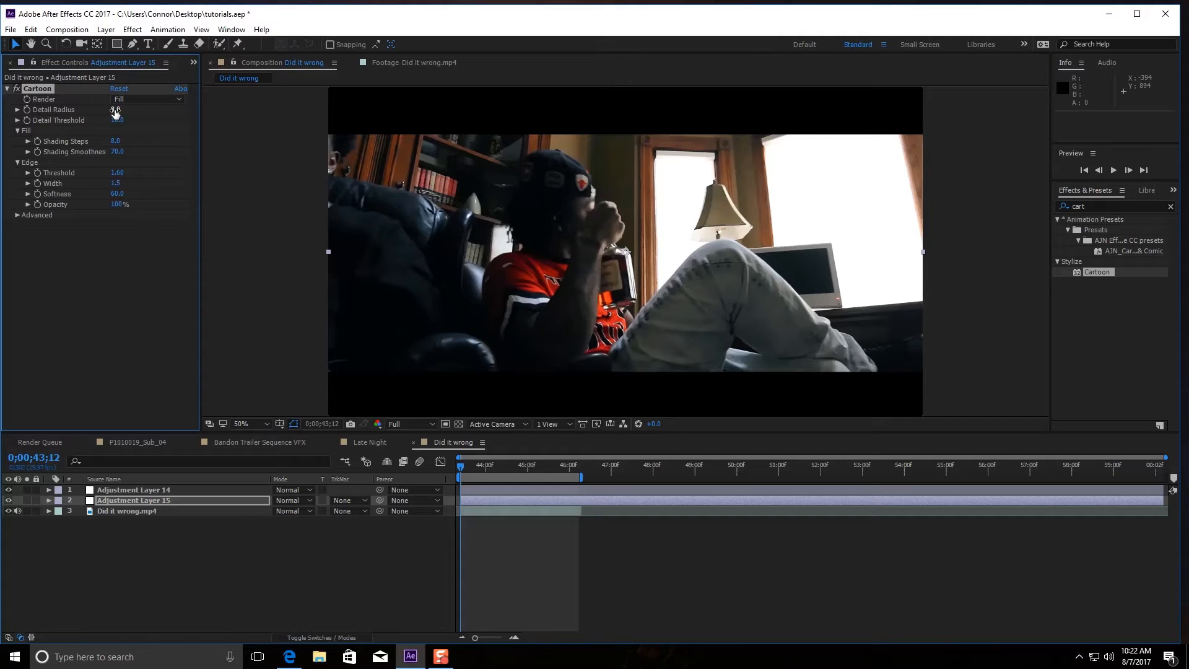
{"action": "double_click", "coordinate": [118, 111]}
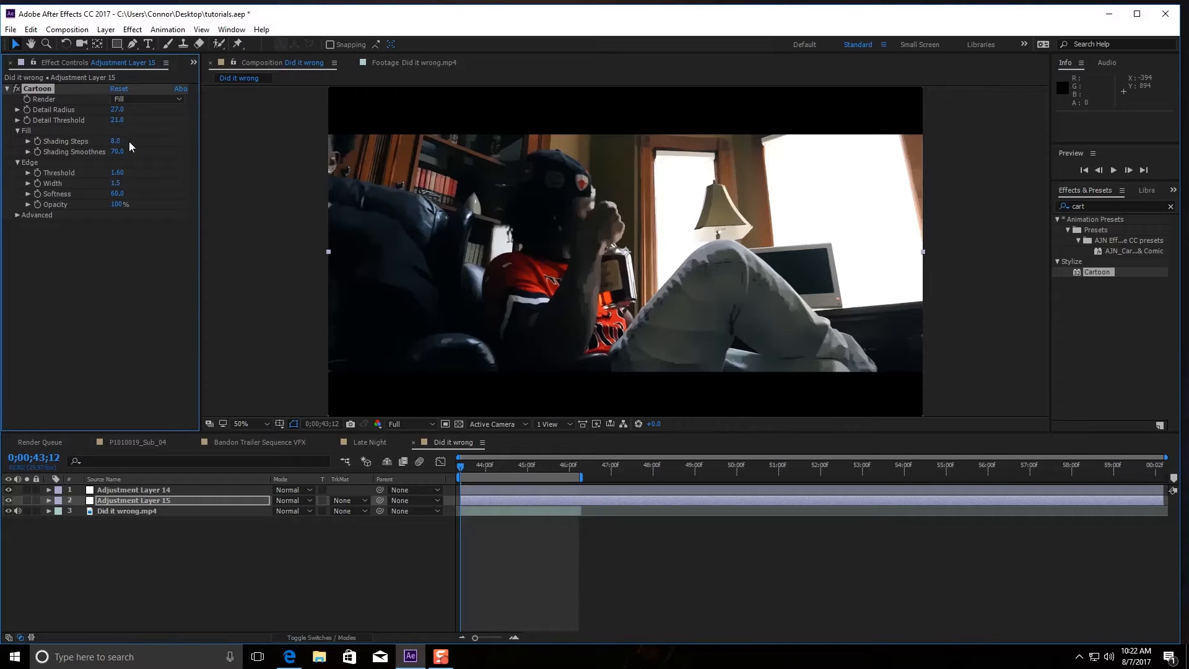
{"action": "double_click", "coordinate": [116, 141]}
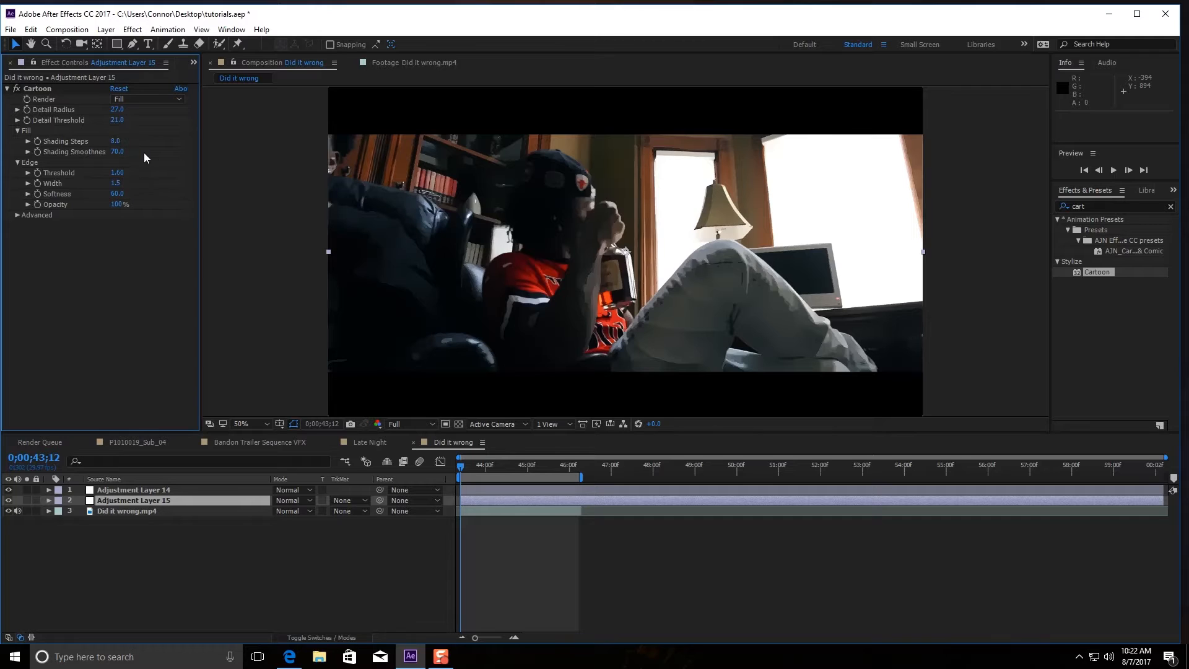
{"action": "double_click", "coordinate": [117, 152]}
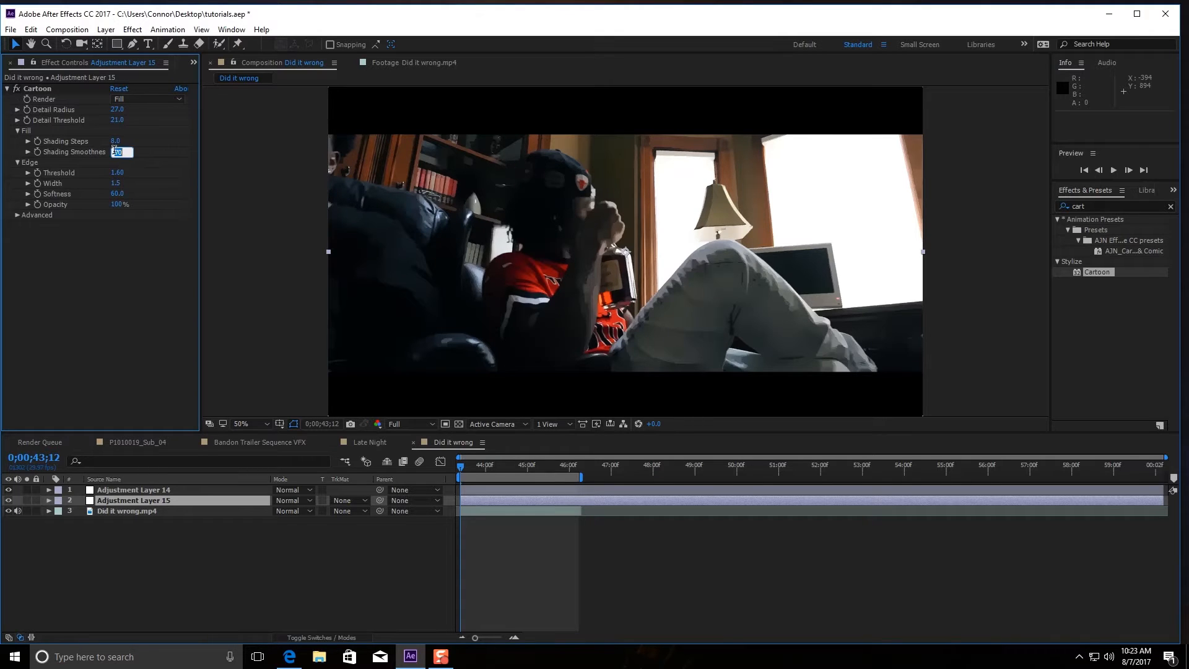
{"action": "type", "text": "60"}
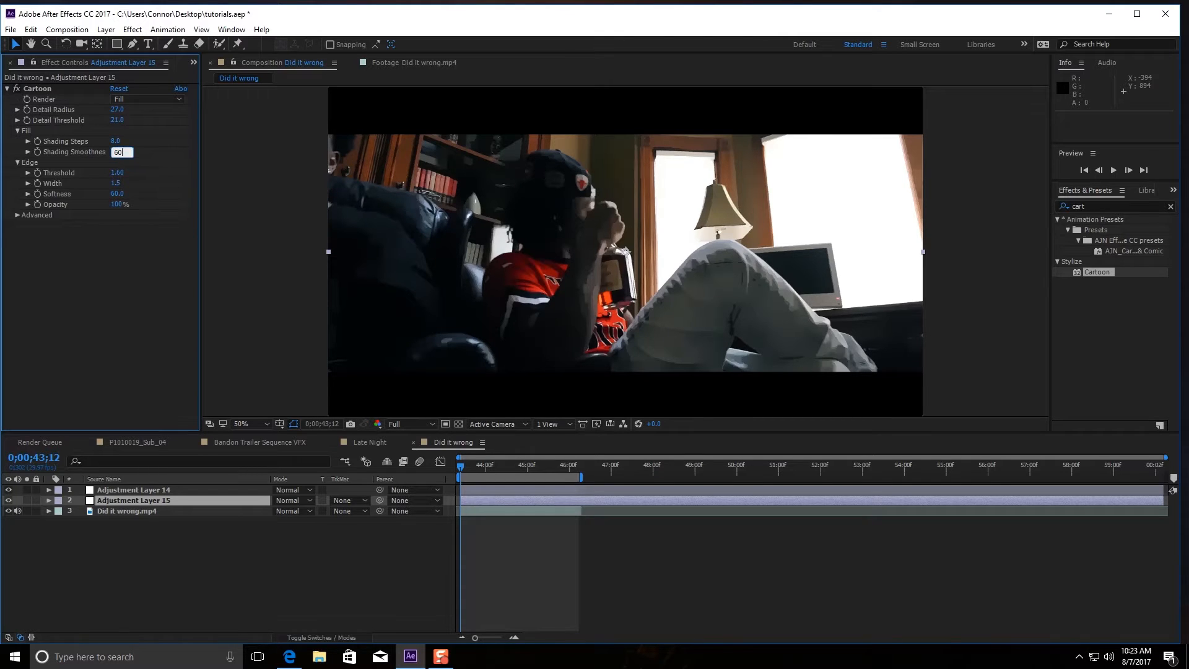
{"action": "key", "text": "Return"}
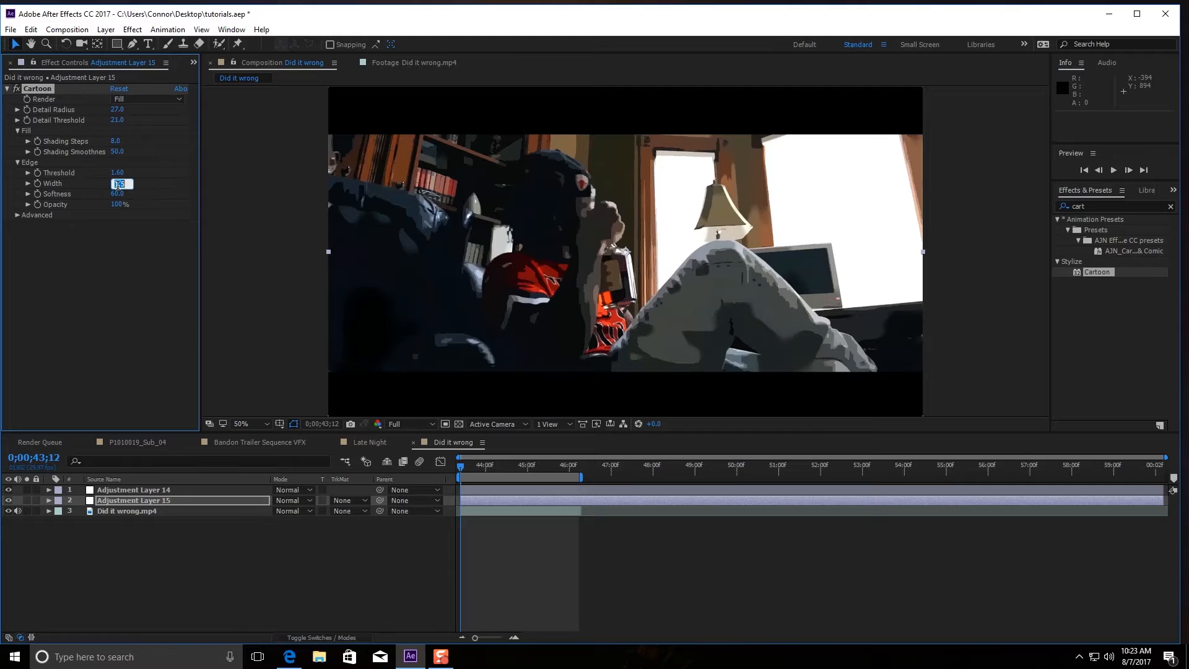
{"action": "left_click", "coordinate": [122, 193]}
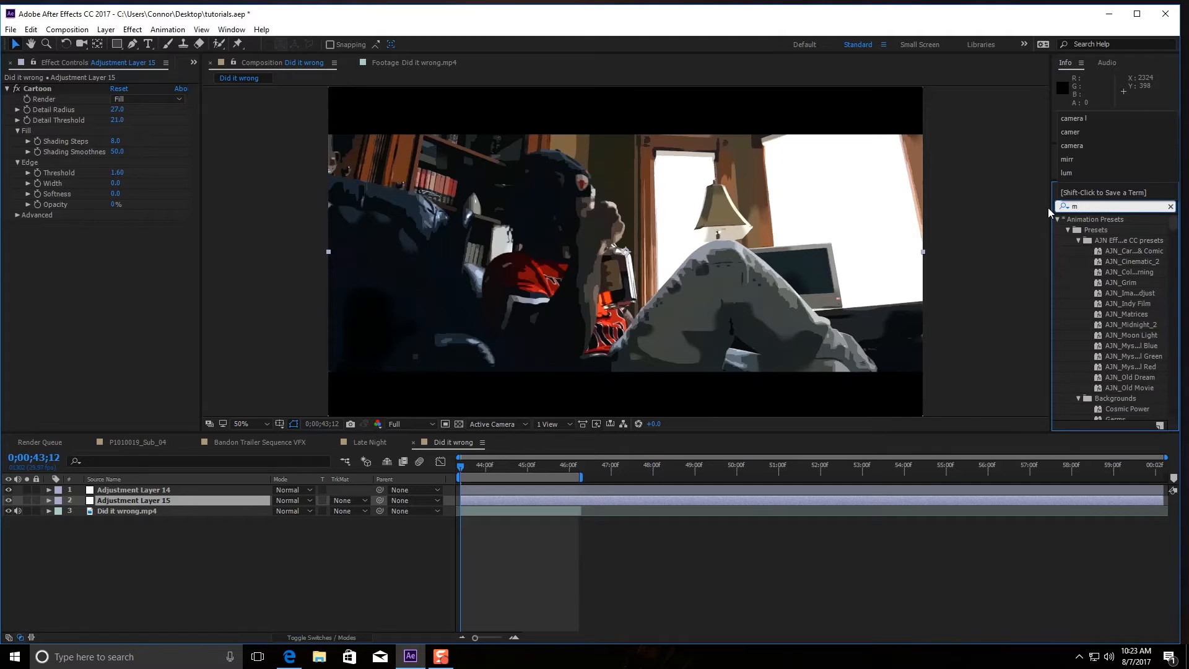
Apply Mosaic with 300 horizontal and 160 vertical blocks and Sharp Colors on.
{"action": "type", "text": "os"}
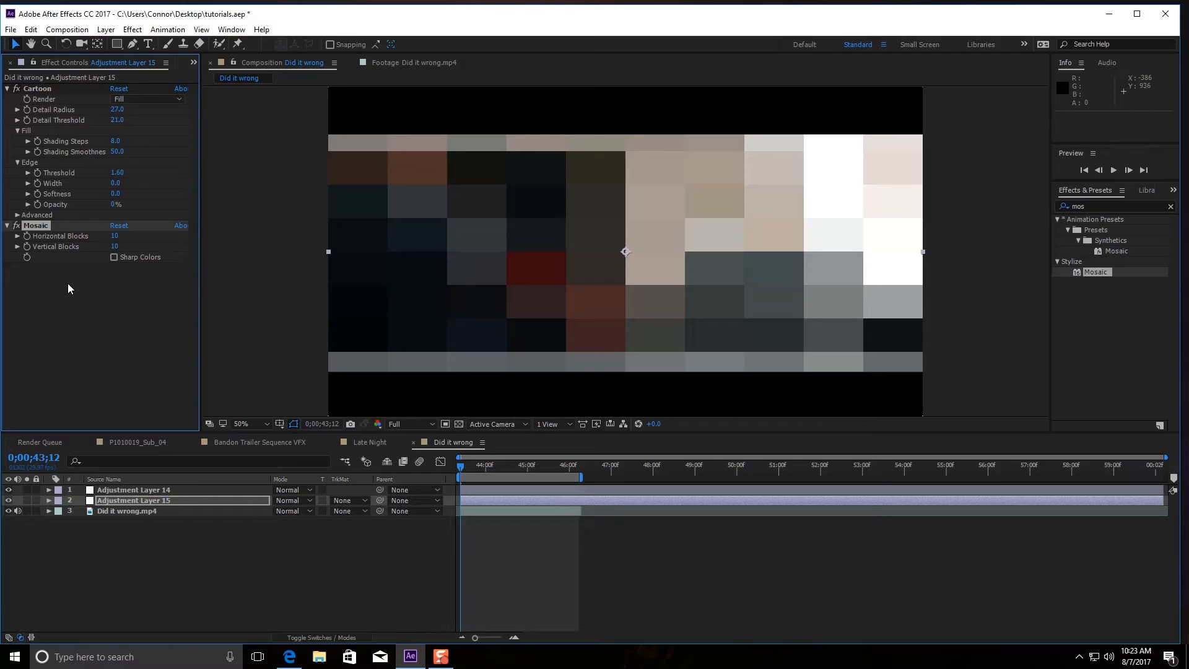
{"action": "mouse_move", "coordinate": [98, 258]}
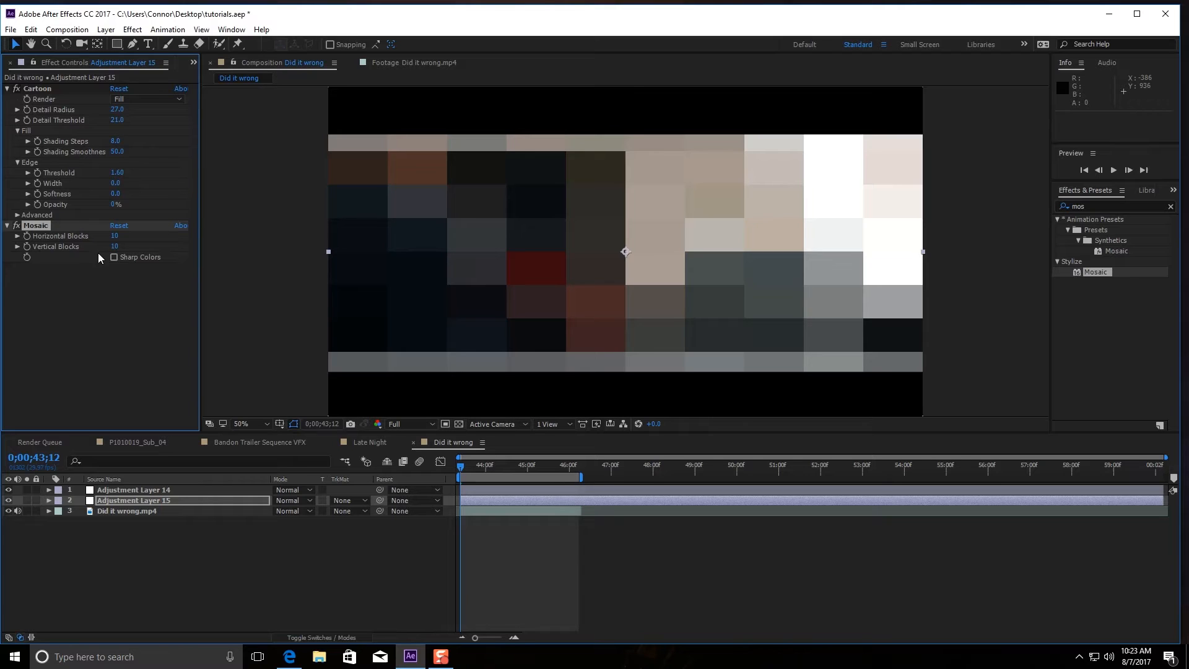
{"action": "mouse_move", "coordinate": [657, 263]}
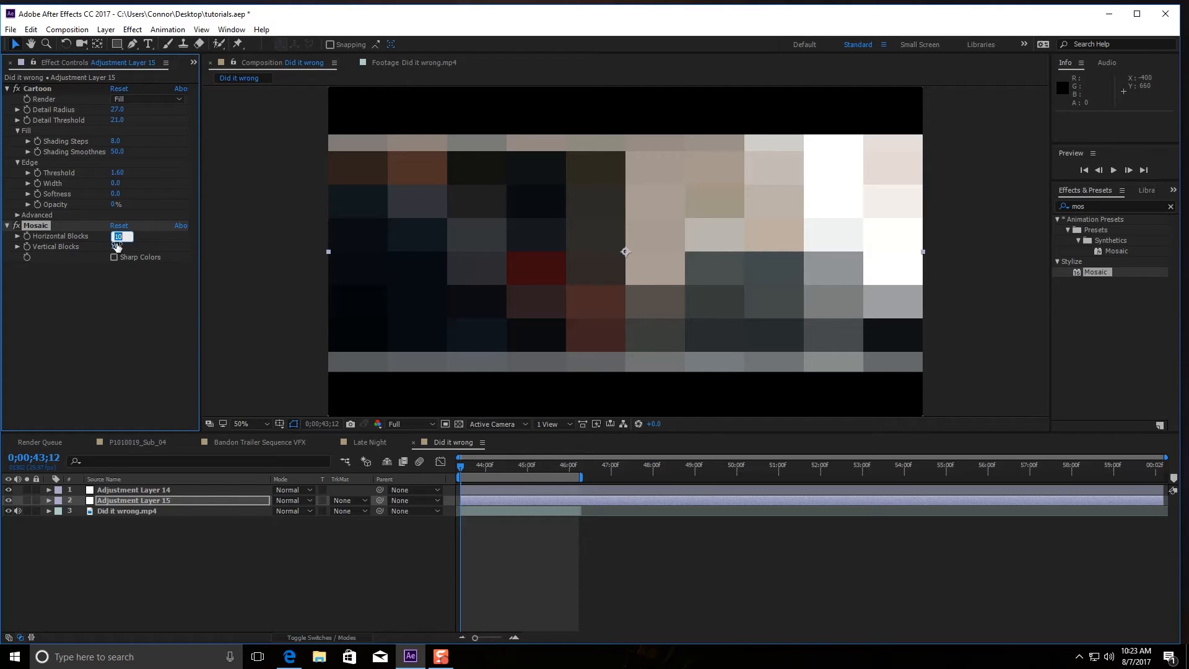
{"action": "type", "text": "300"}
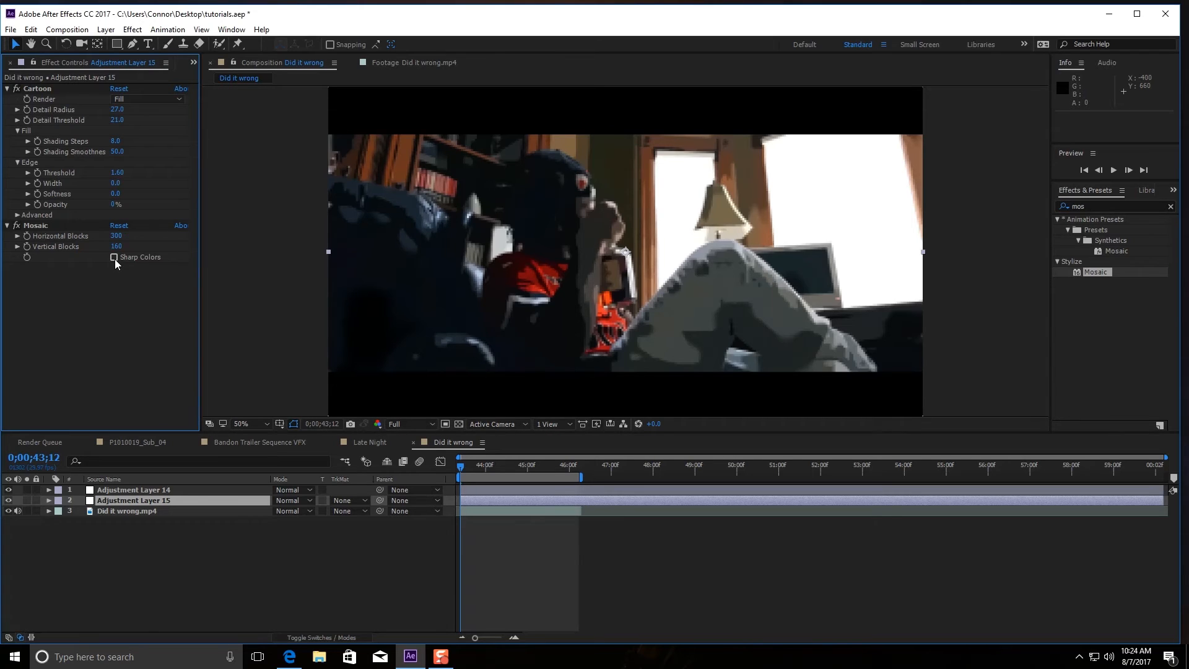
{"action": "left_click", "coordinate": [114, 257]}
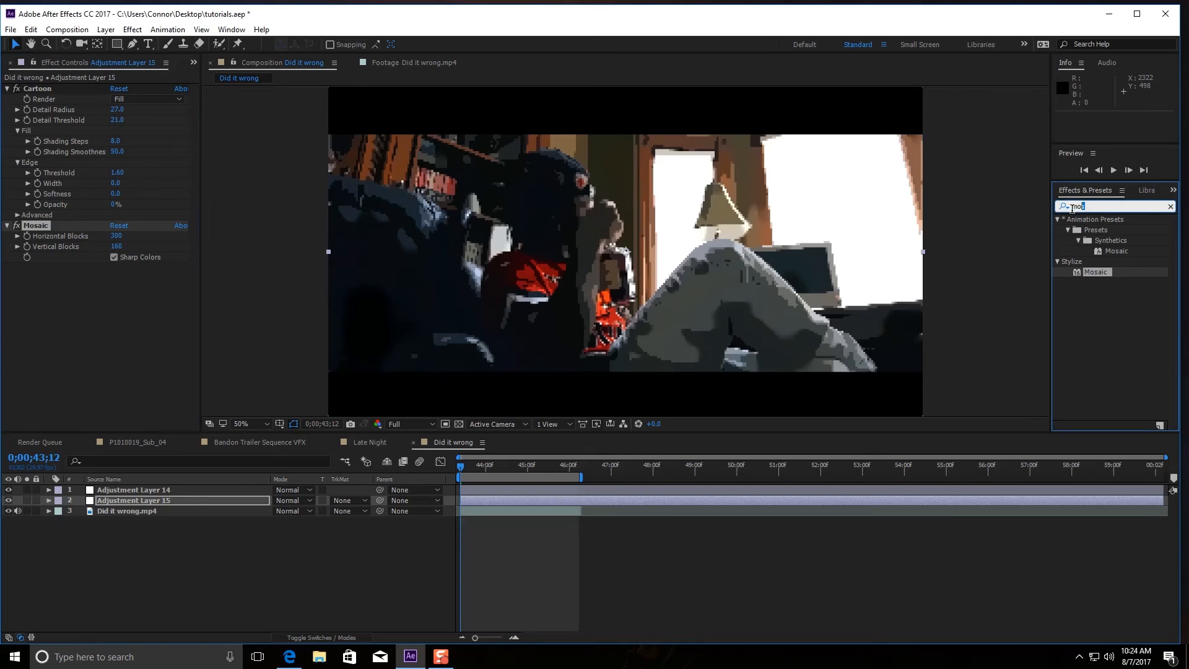
Apply a second Cartoon effect rendering Fill only with detail radius 36, then preview playback.
{"action": "type", "text": "cart"}
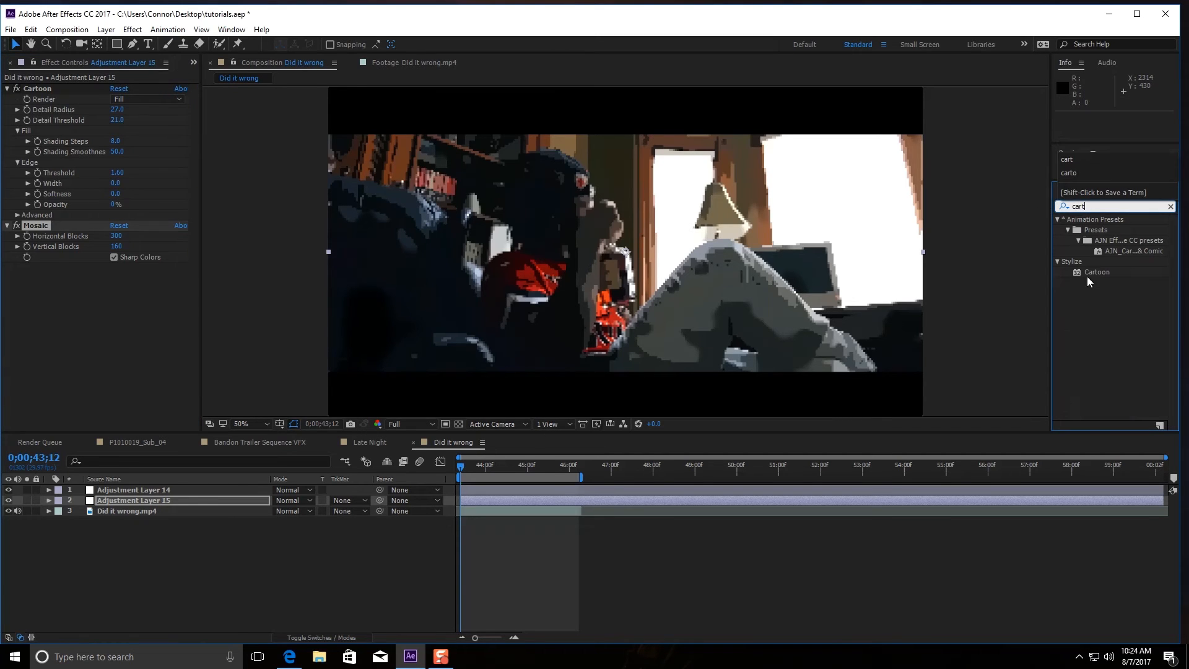
{"action": "double_click", "coordinate": [1096, 271]}
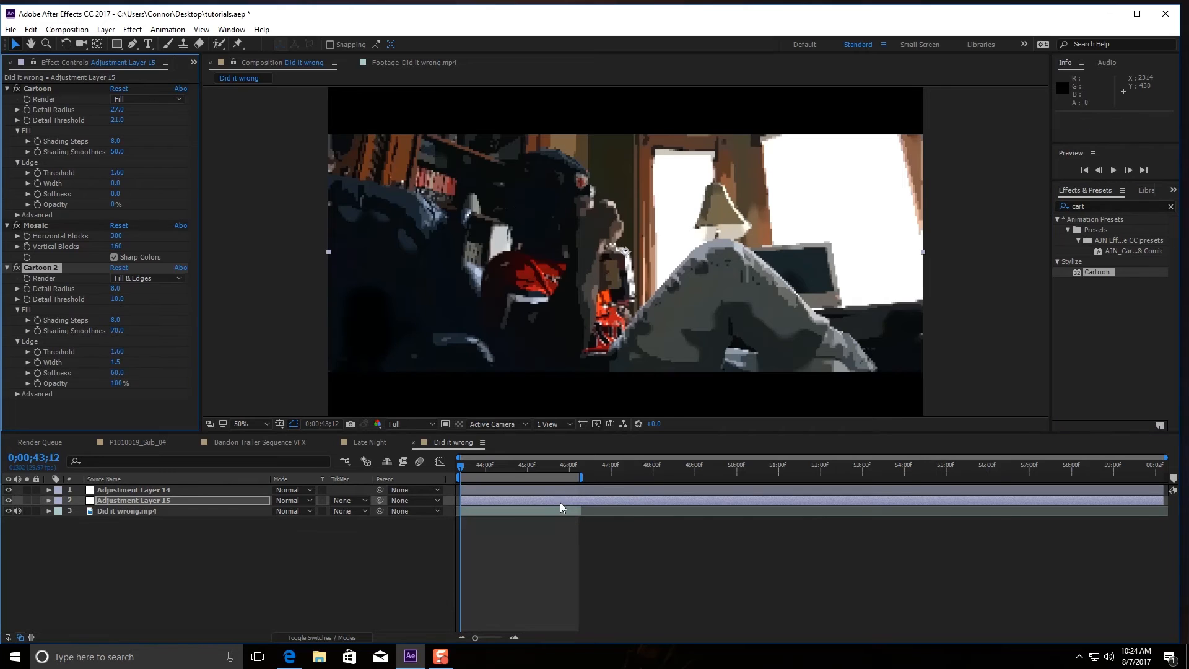
{"action": "left_click", "coordinate": [147, 277]}
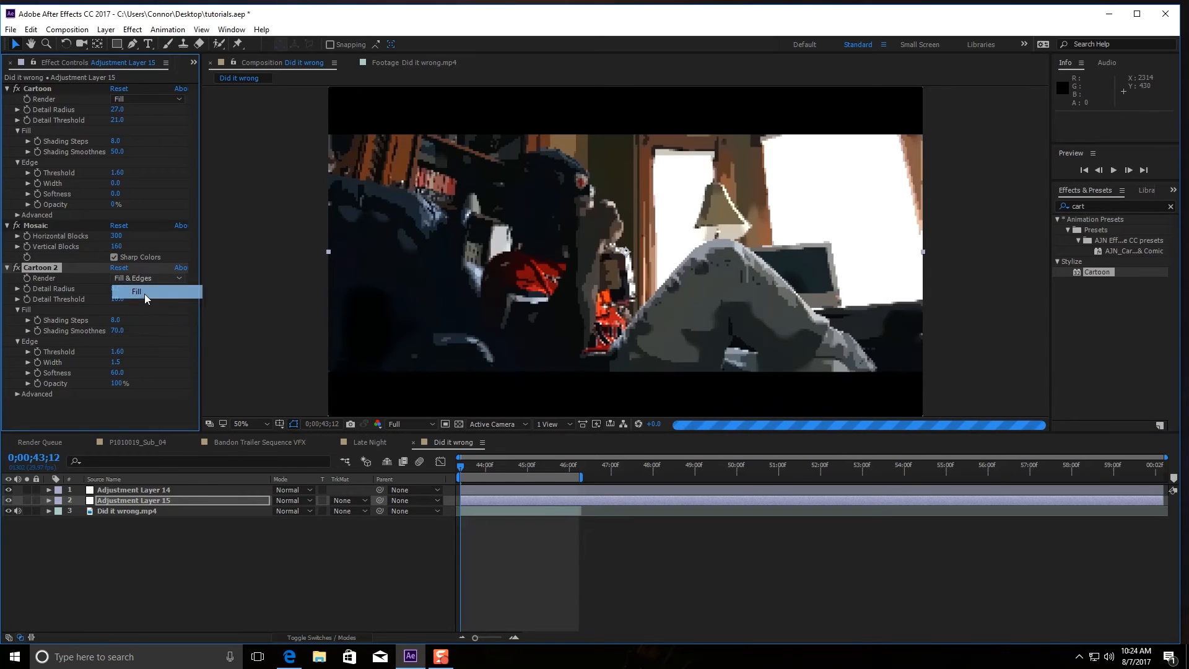
{"action": "left_click", "coordinate": [136, 291]}
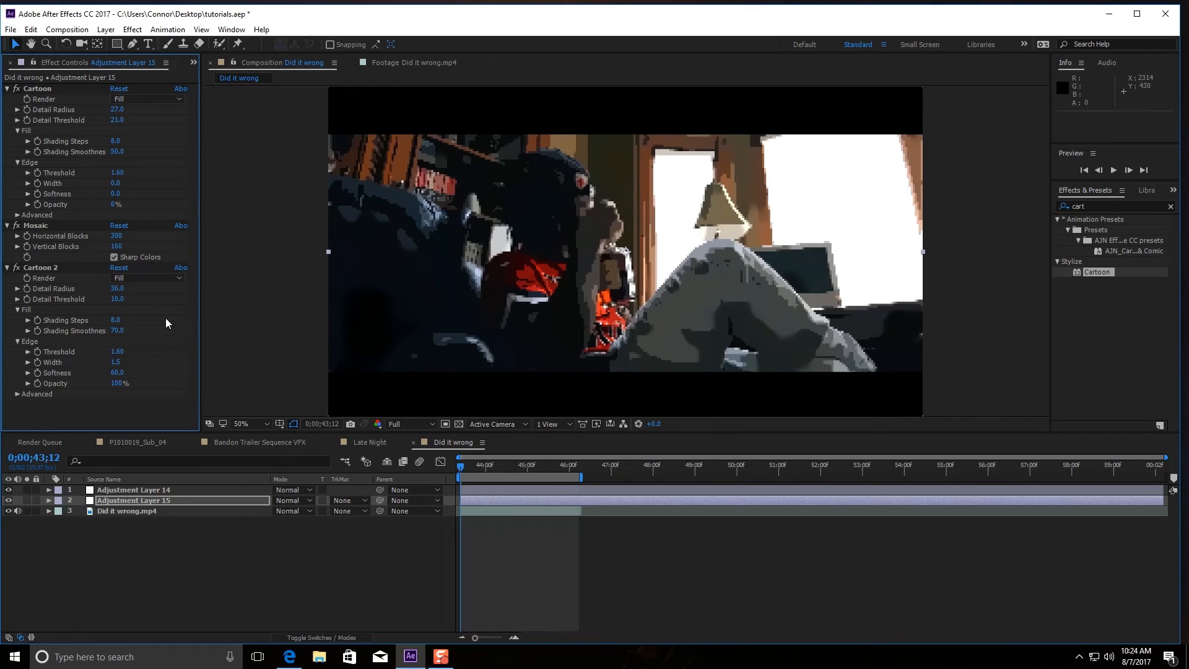
{"action": "double_click", "coordinate": [118, 298]}
{"action": "type", "text": "28"}
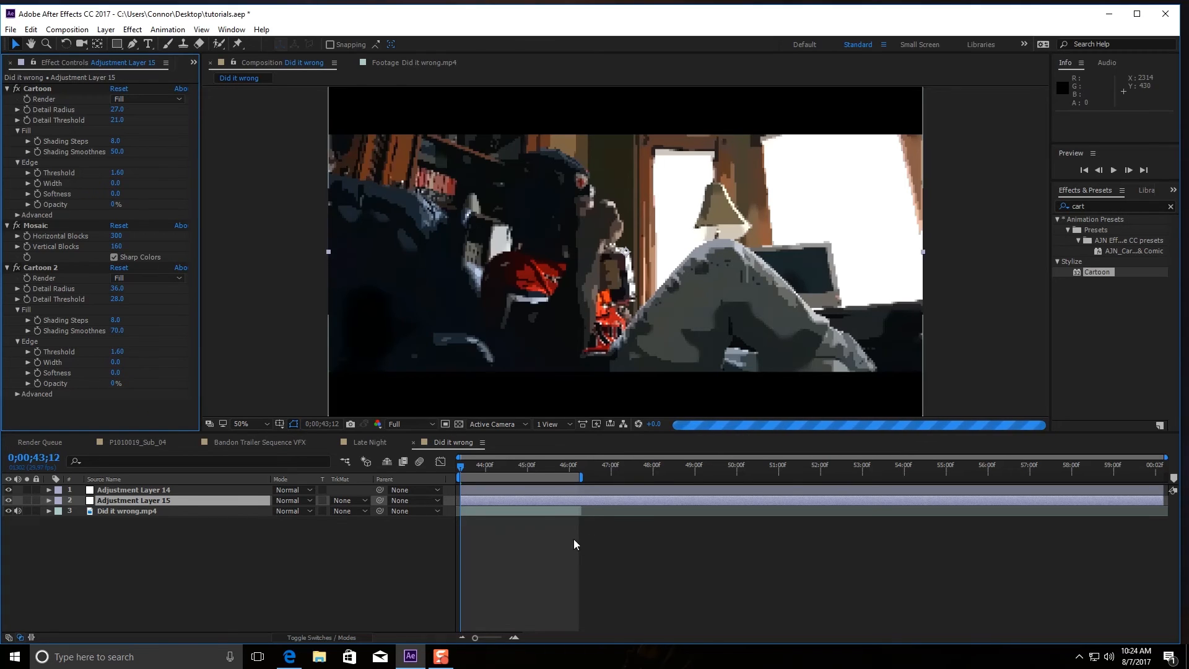
{"action": "mouse_move", "coordinate": [567, 538]}
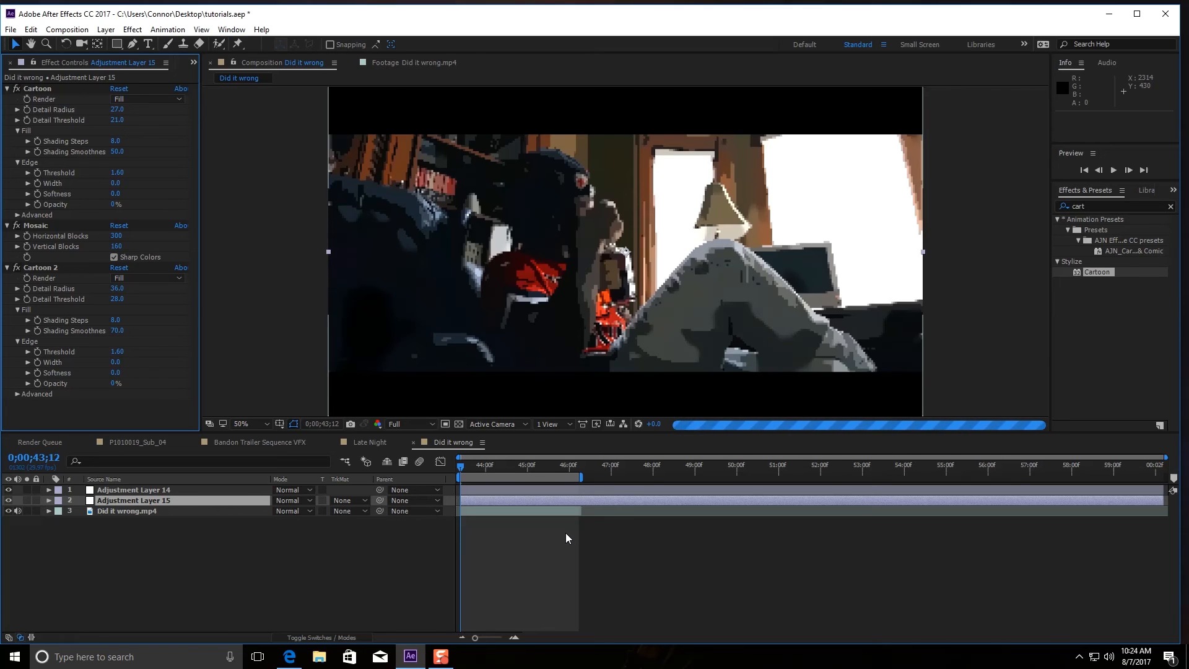
{"action": "mouse_move", "coordinate": [551, 530]}
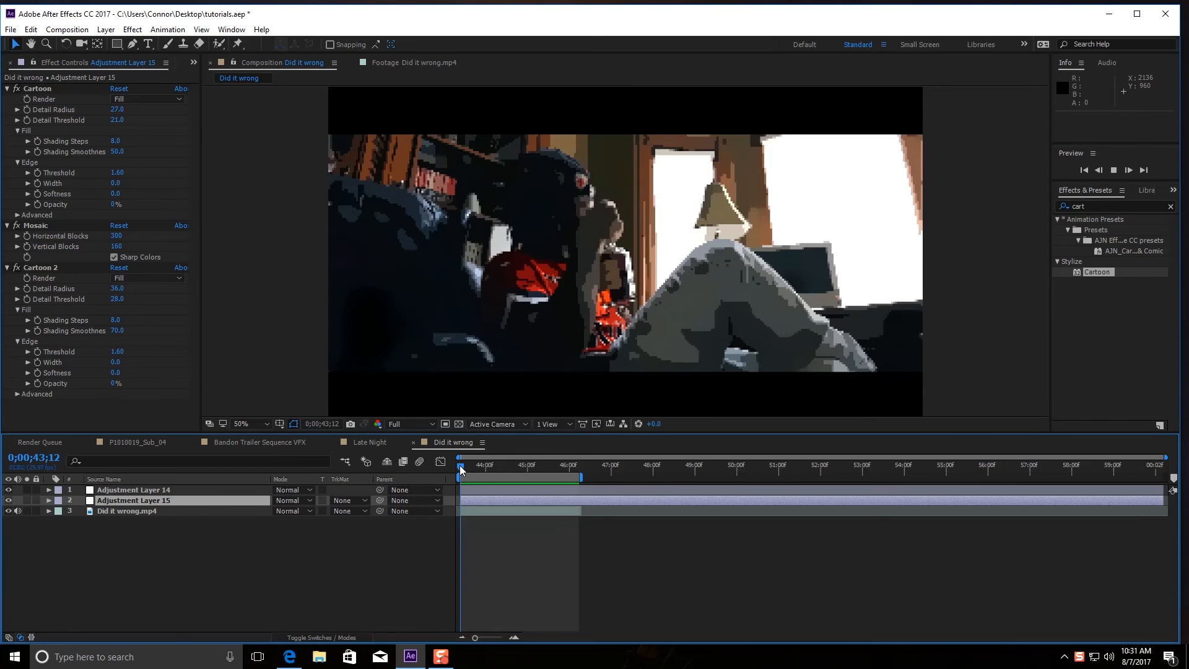
{"action": "left_click", "coordinate": [1127, 169]}
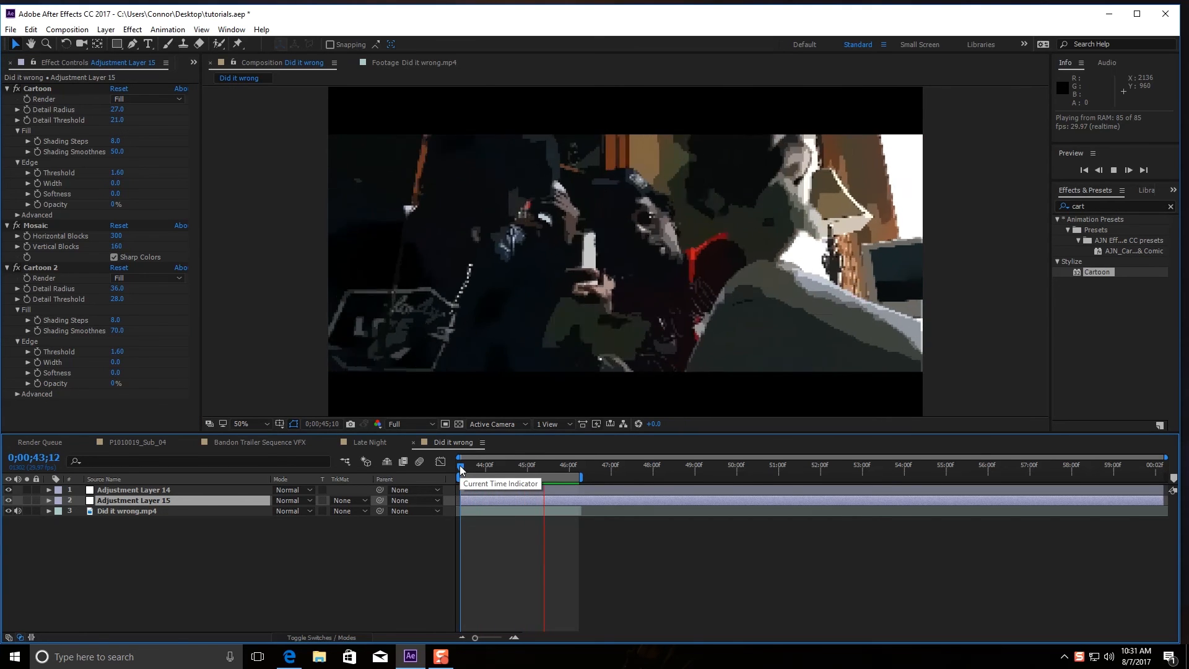